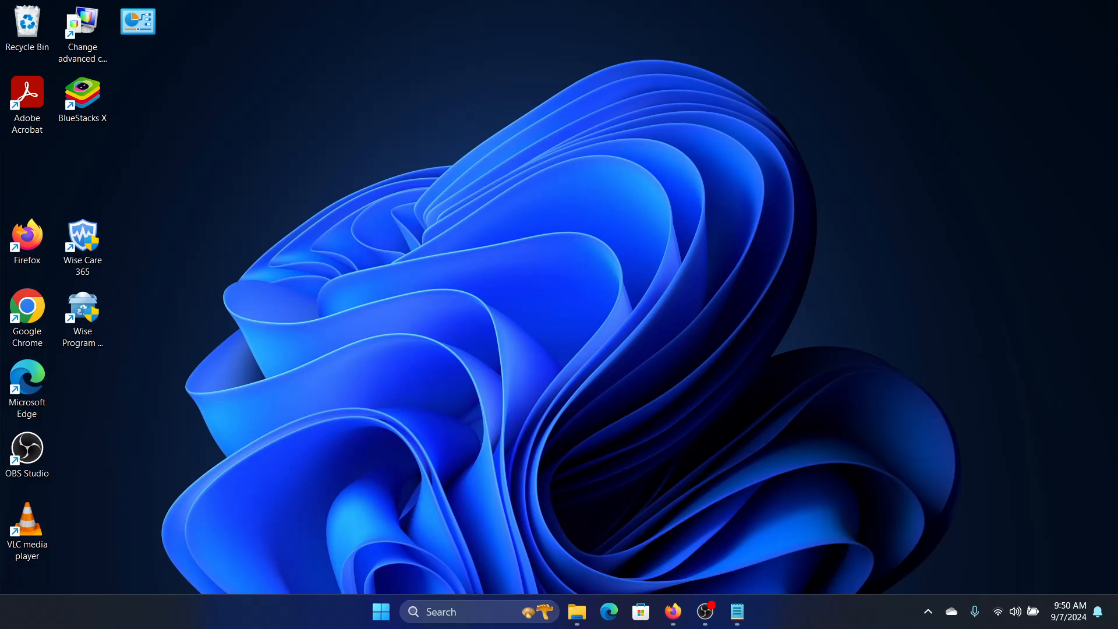
pyautogui.moveTo(371, 558)
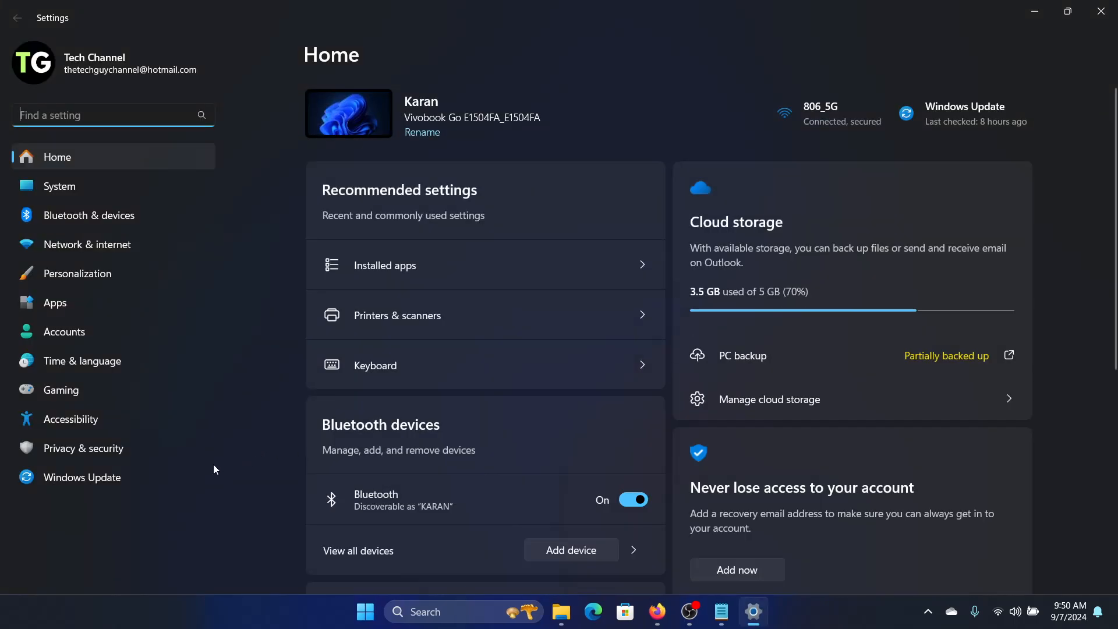
# - Run the Windows Update troubleshooter from System > Troubleshoot > Other troubleshooters
pyautogui.click(60, 187)
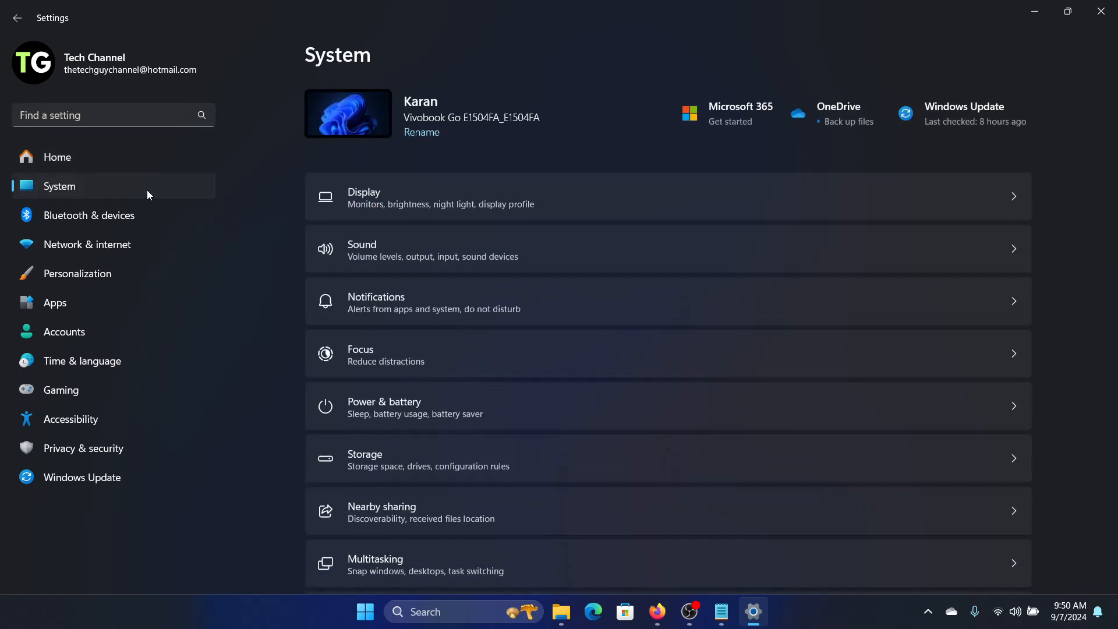
pyautogui.scroll(-3)
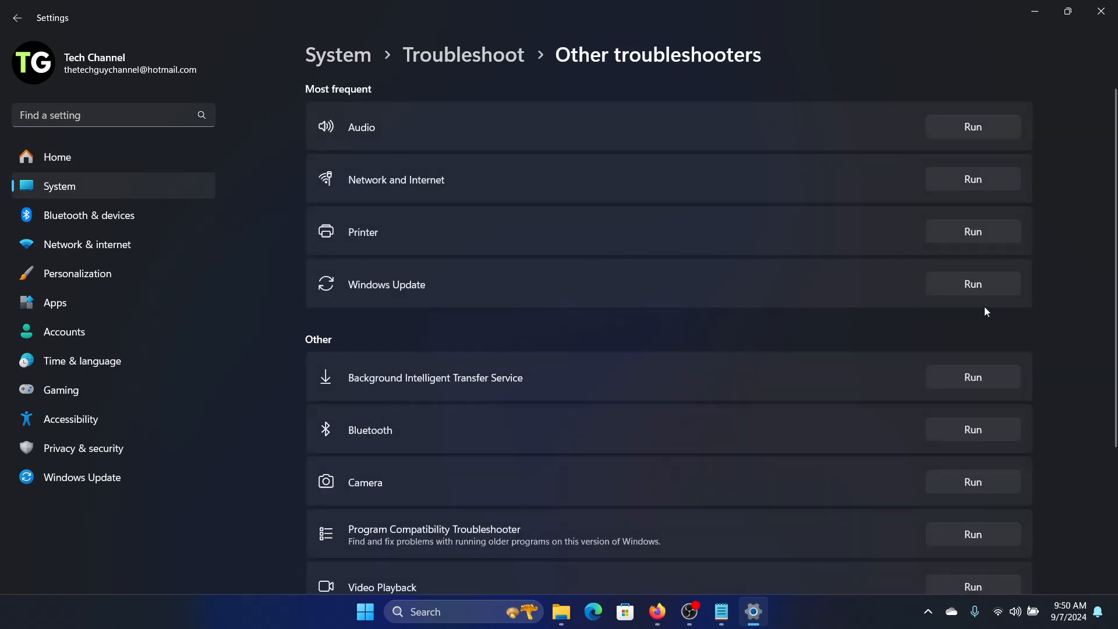
pyautogui.click(972, 283)
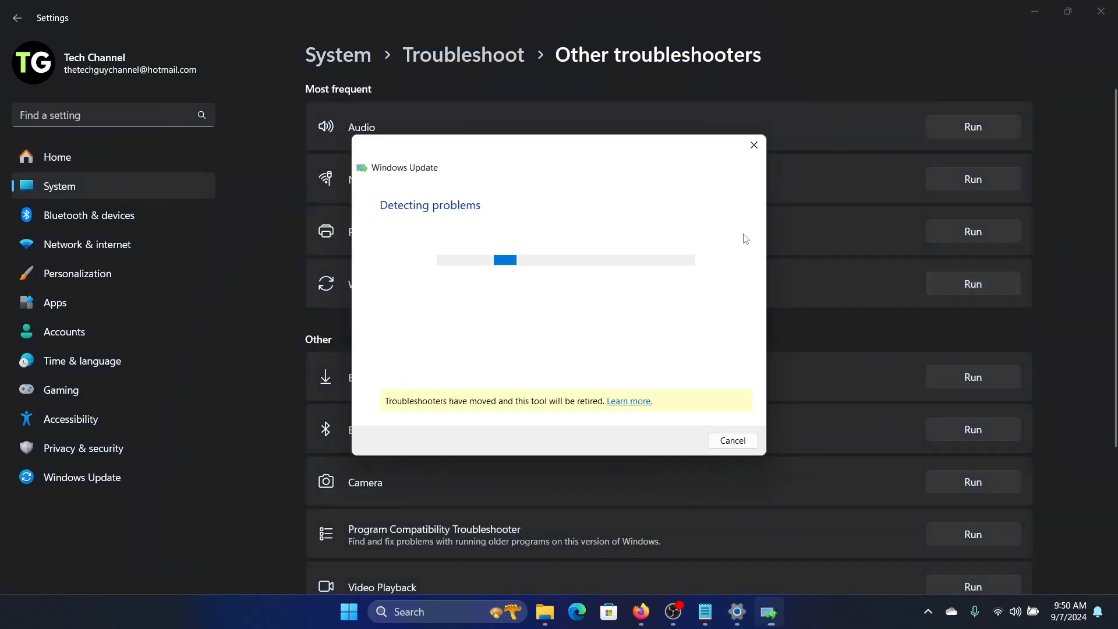
pyautogui.click(732, 440)
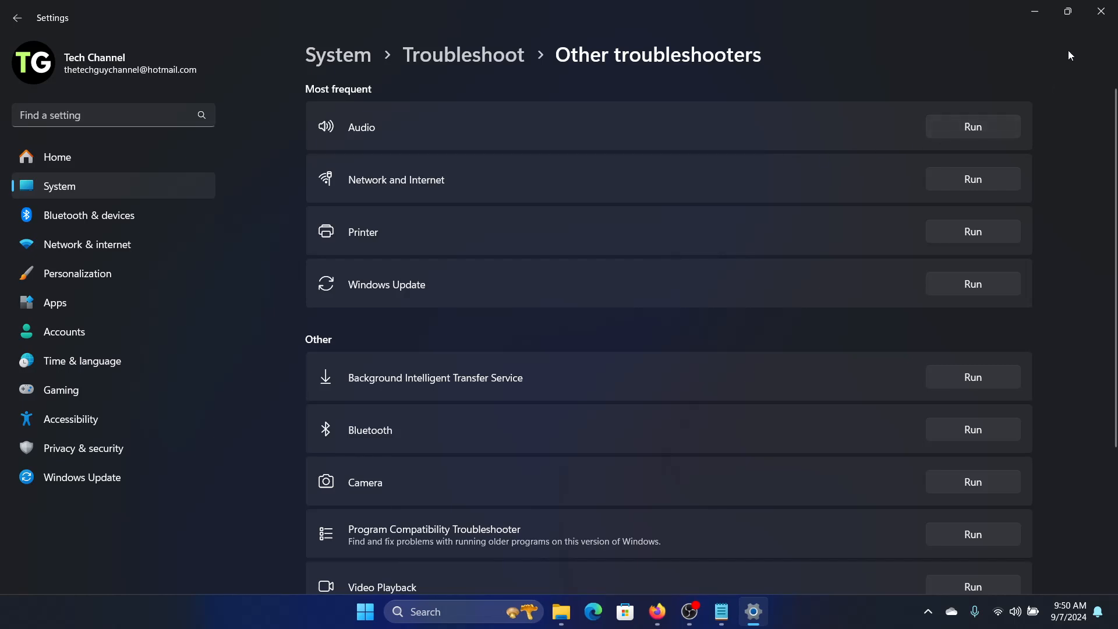
pyautogui.moveTo(1065, 51)
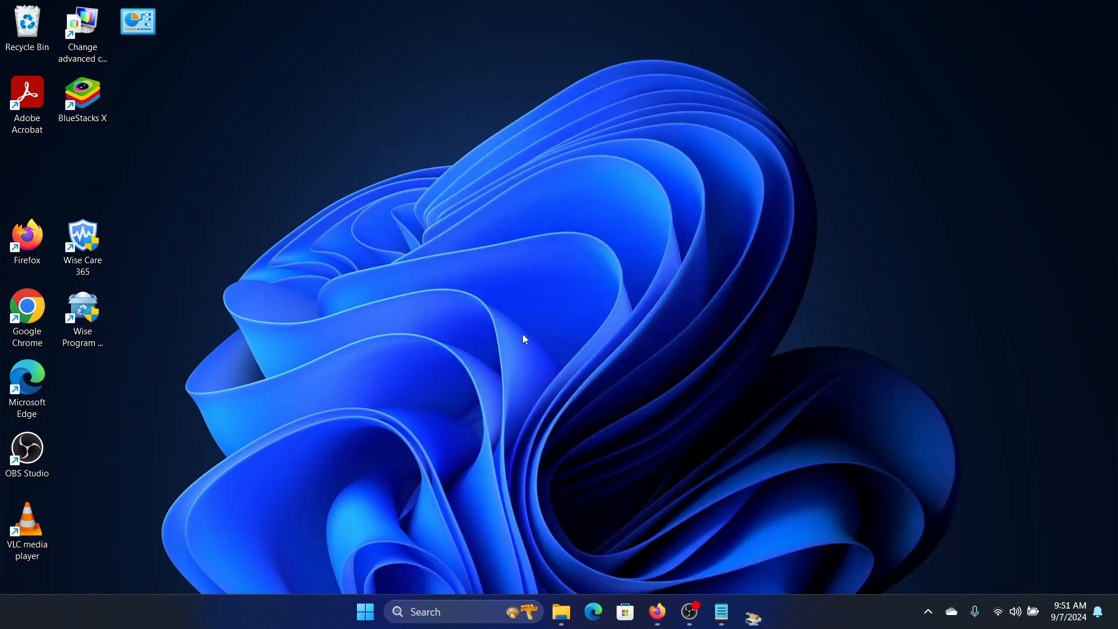
# - Clean up system files on drive OS (C:) in Disk Cleanup and confirm the deletion
pyautogui.click(753, 612)
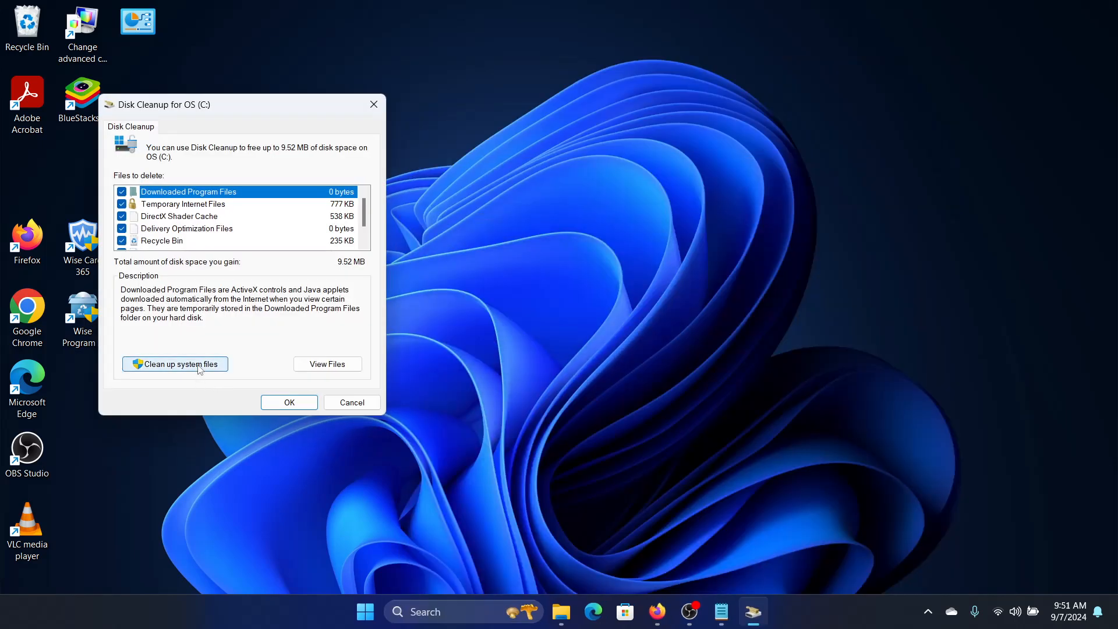
pyautogui.click(175, 364)
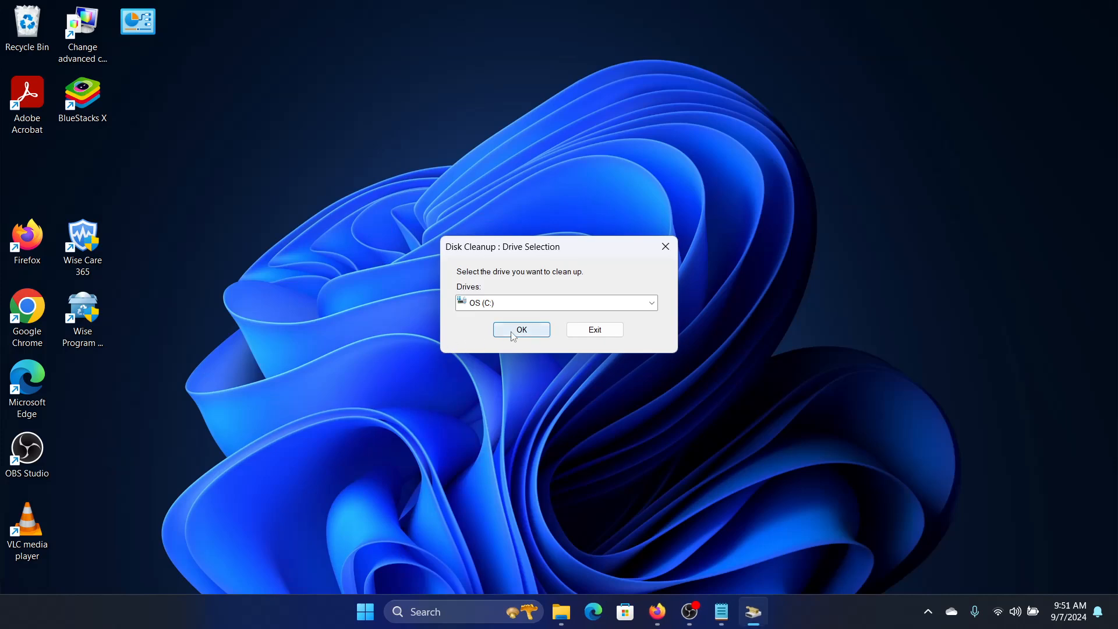
pyautogui.click(521, 330)
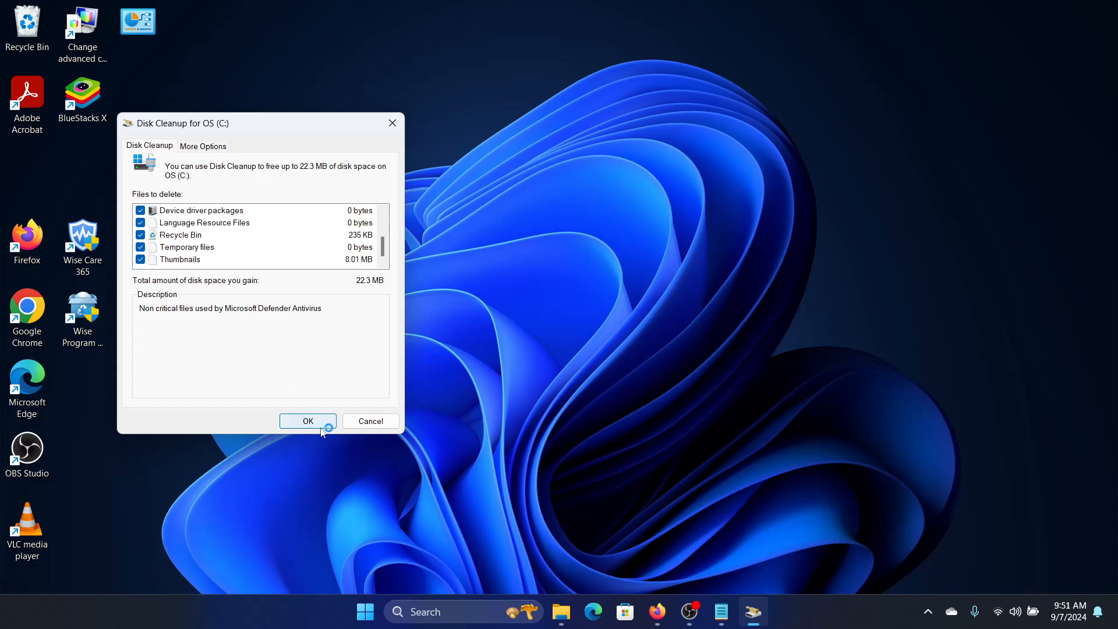
pyautogui.click(308, 421)
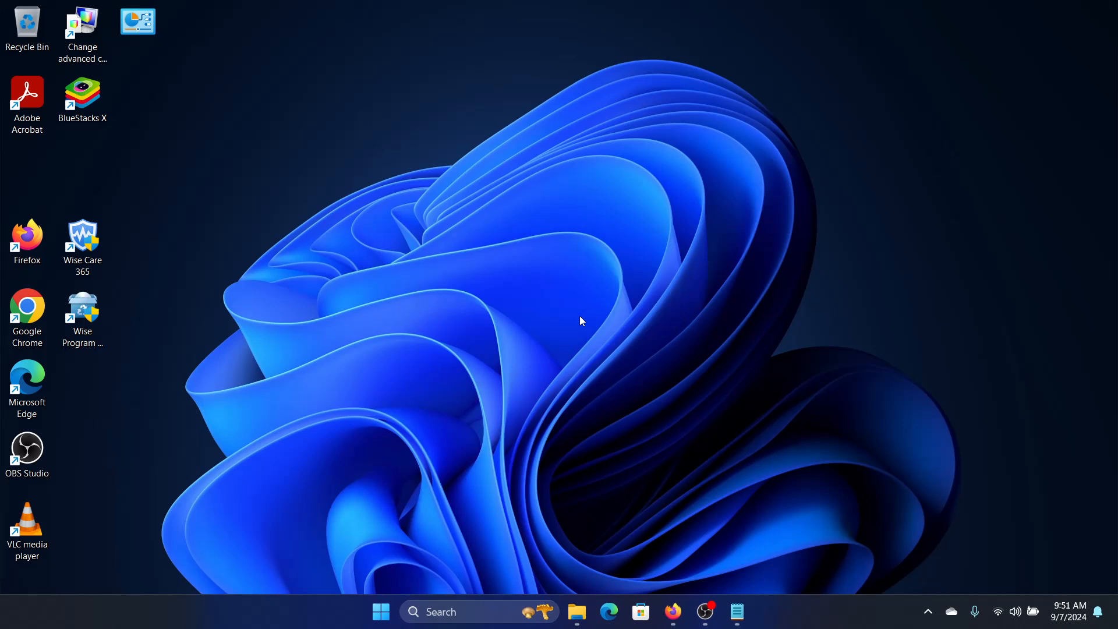
pyautogui.moveTo(708, 546)
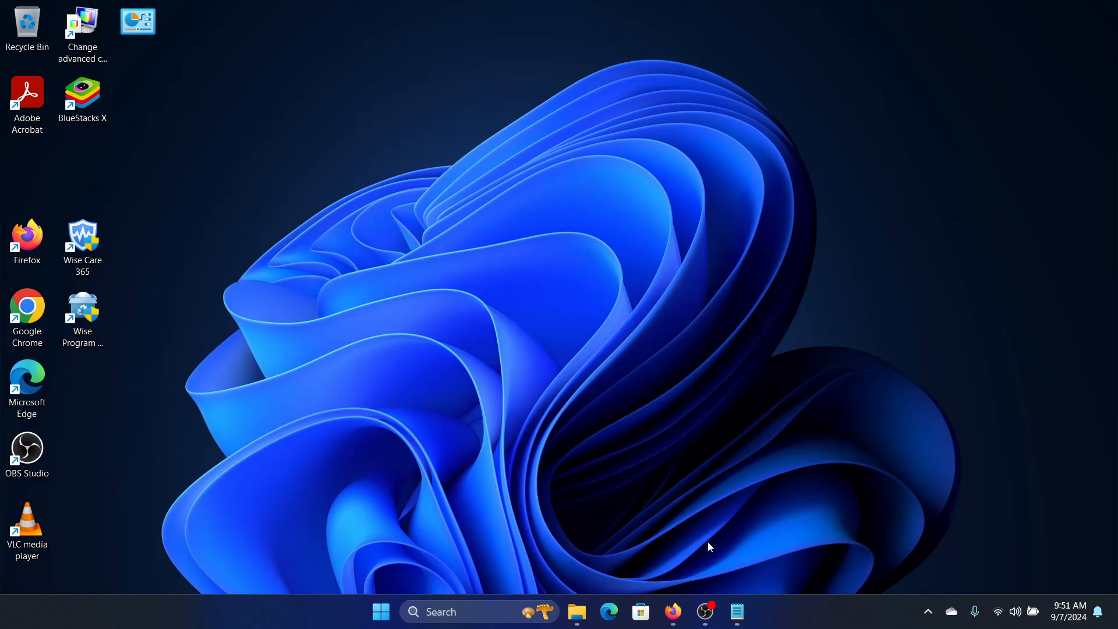
# - Bring up the notes with the update-reset commands and select them all for copying
pyautogui.click(737, 612)
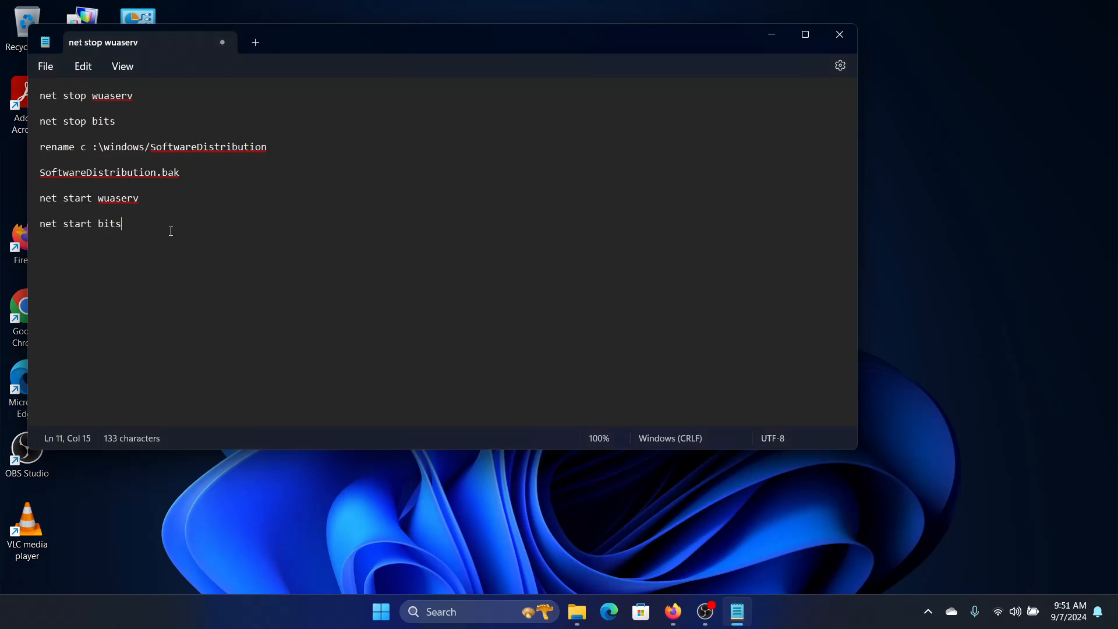
pyautogui.press('ctrl+a')
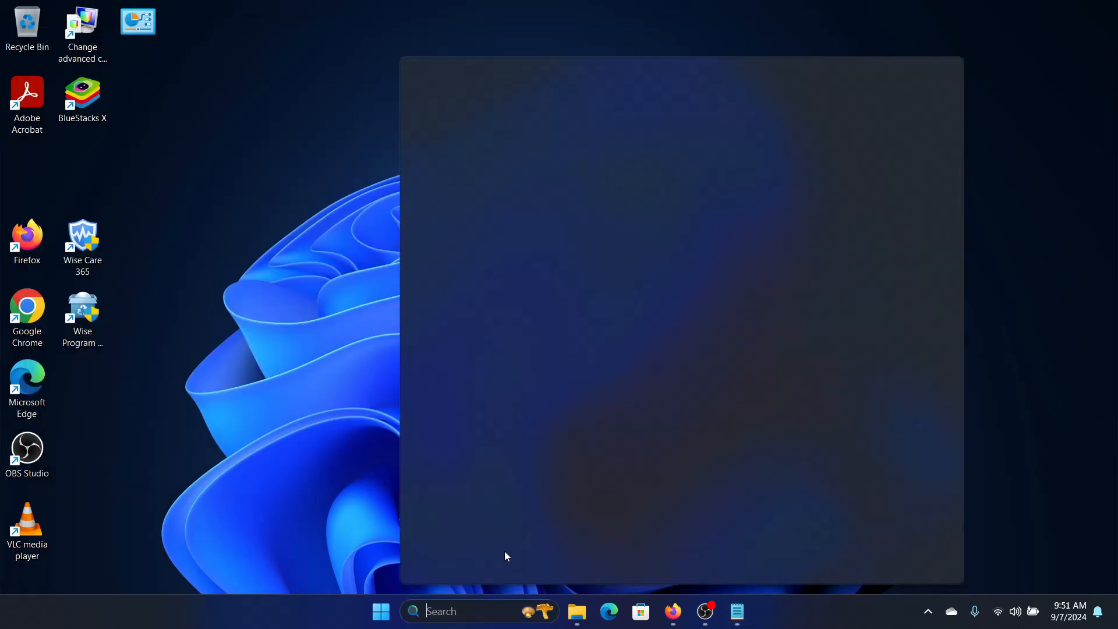
# - Search for 'command Prompt' and launch it with administrator rights
pyautogui.write('command Prompt')
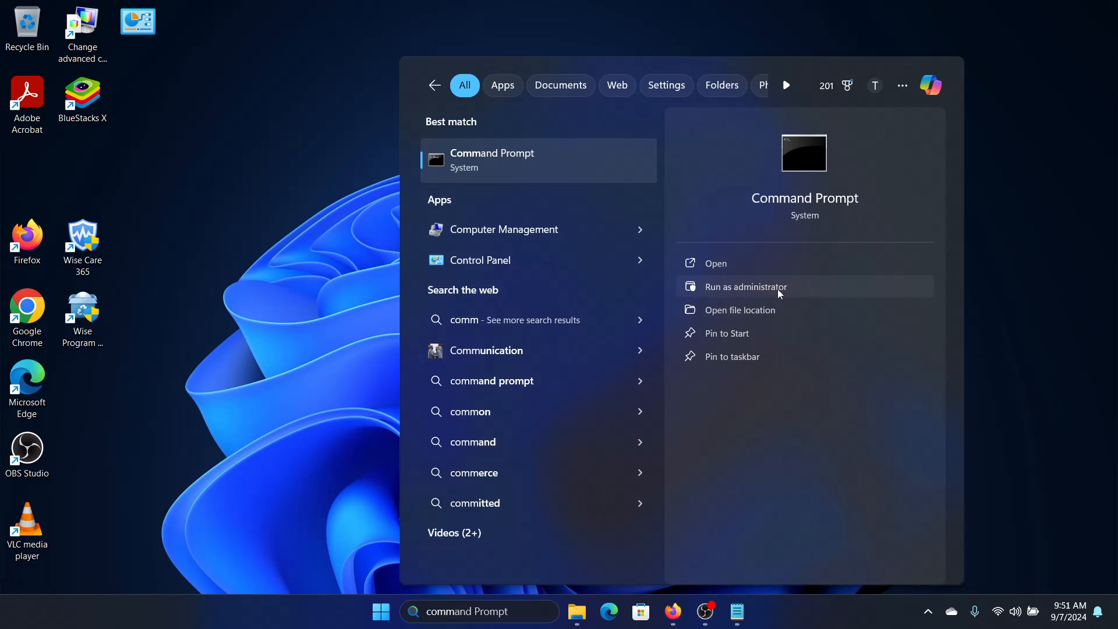
pyautogui.click(745, 286)
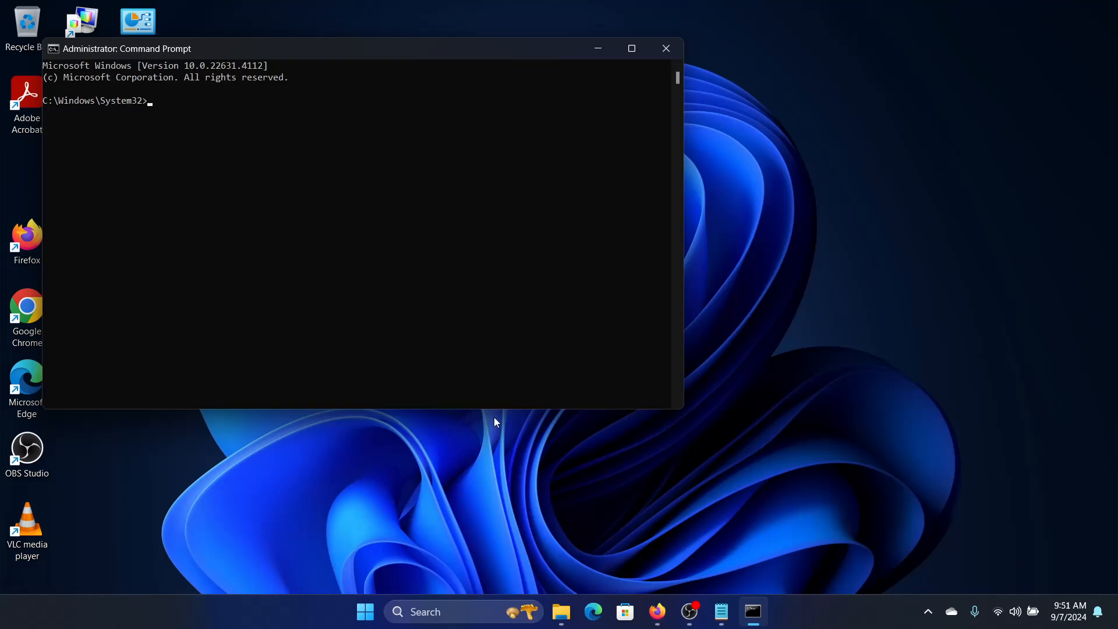
# - Run 'net stop bits' and the other reset commands in the admin prompt, then close it
pyautogui.write('net stop bits')
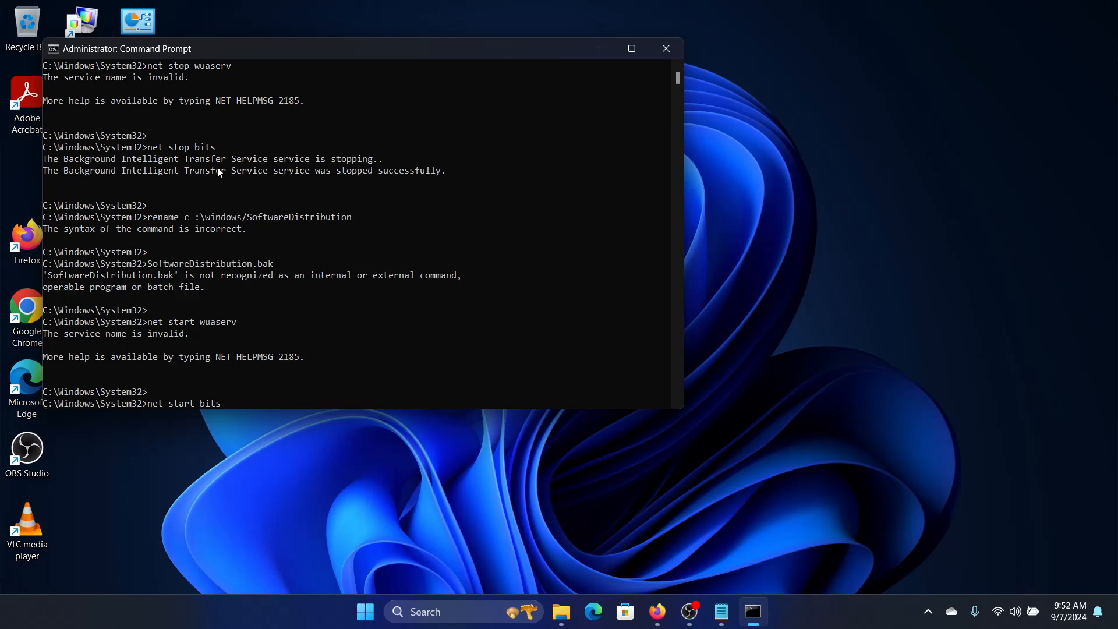
pyautogui.moveTo(610, 82)
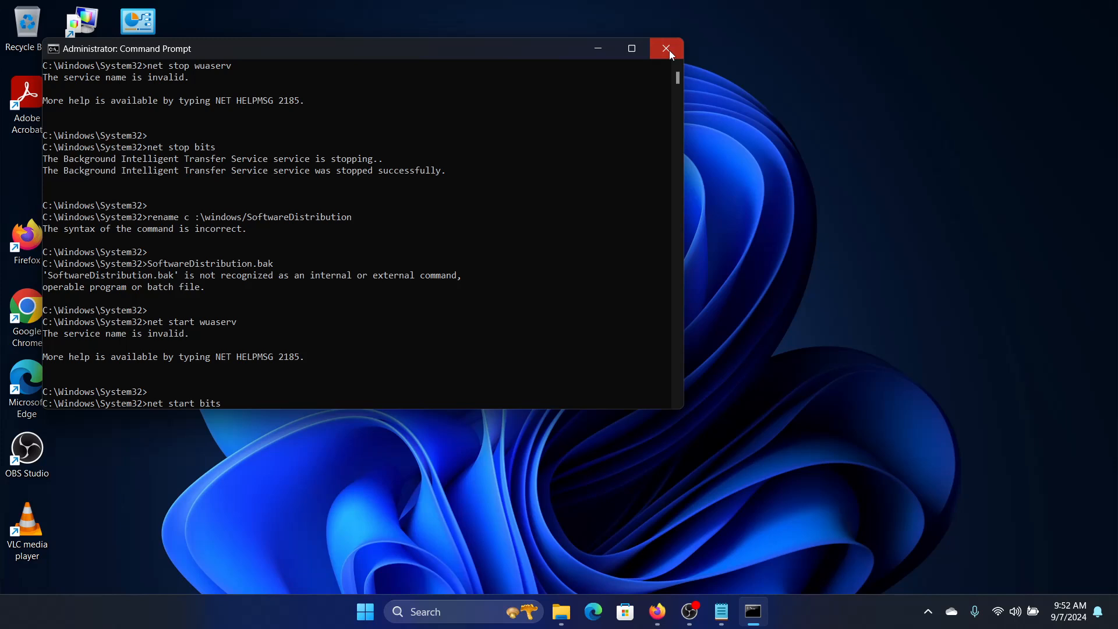
pyautogui.click(667, 49)
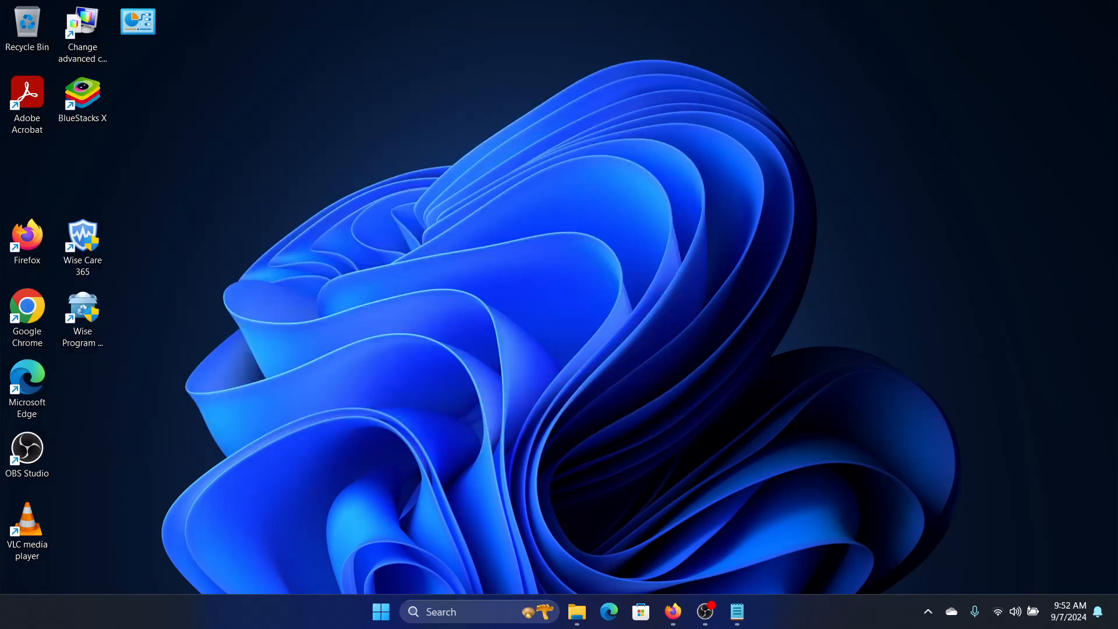